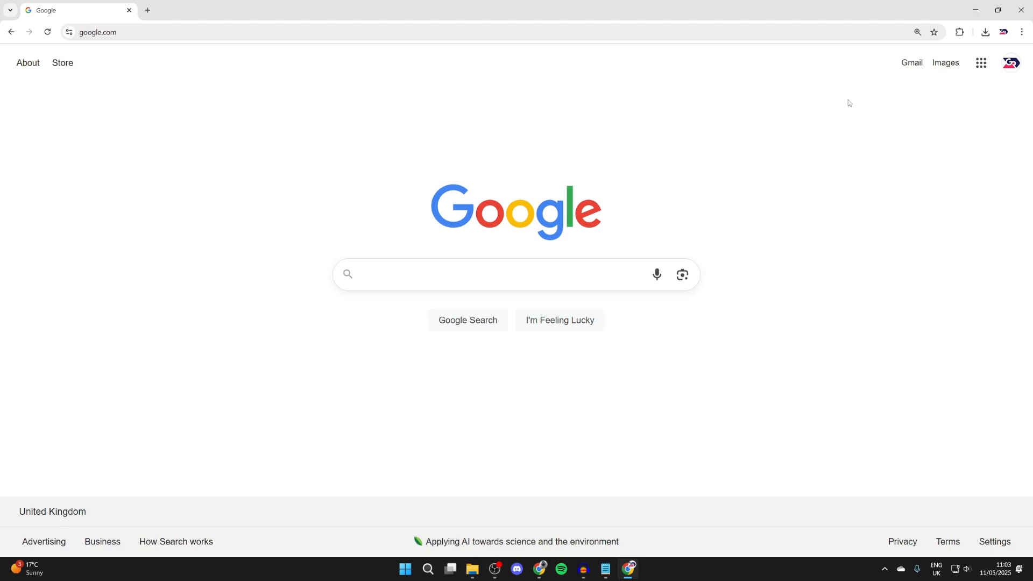
pyautogui.moveTo(877, 126)
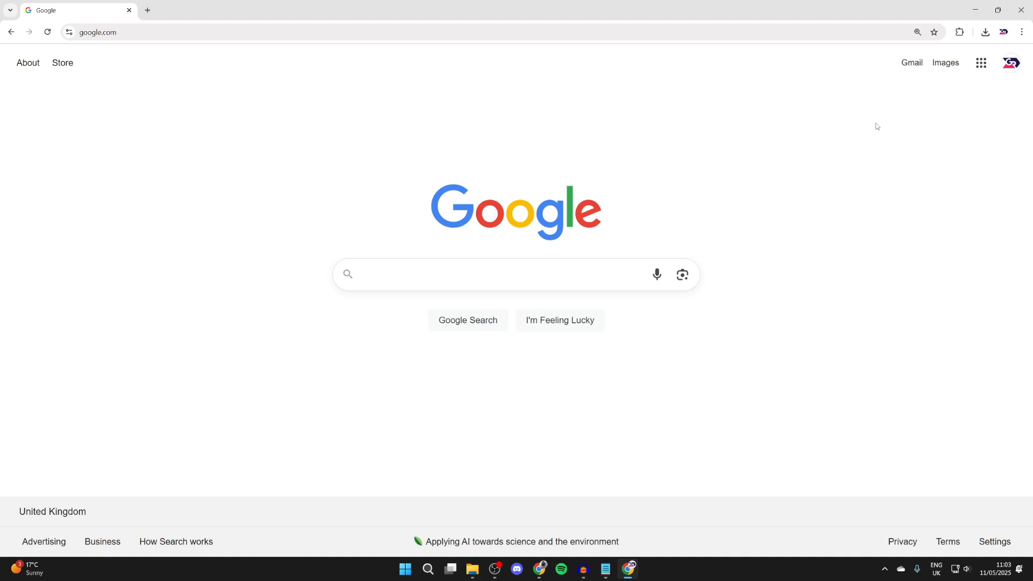
pyautogui.moveTo(1012, 62)
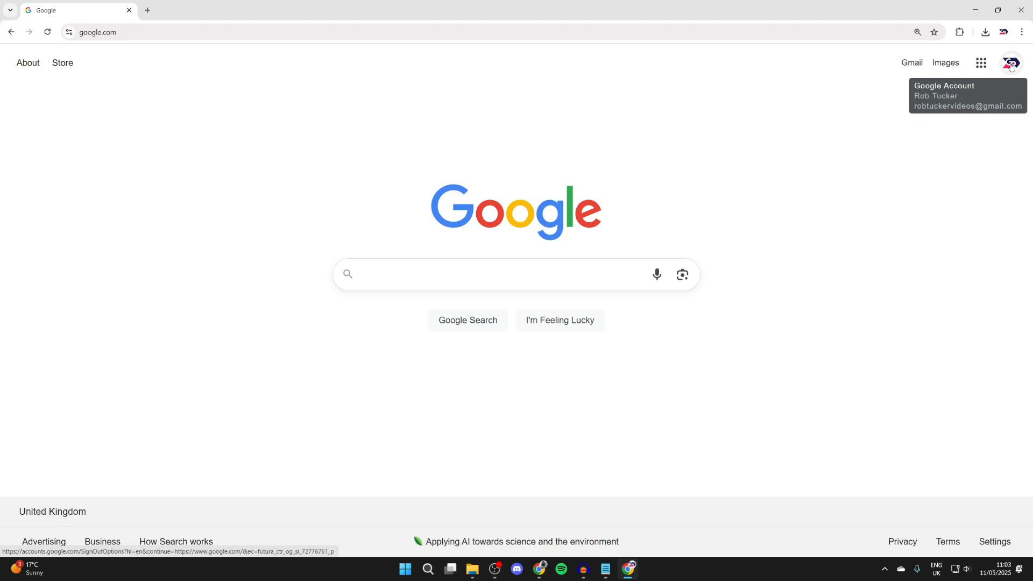
pyautogui.moveTo(1009, 63)
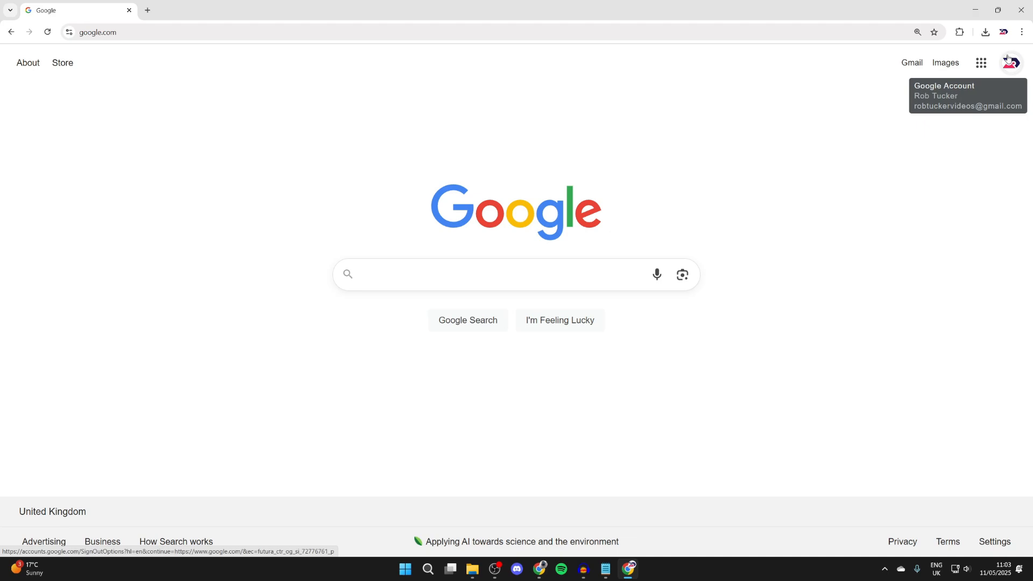
pyautogui.moveTo(963, 74)
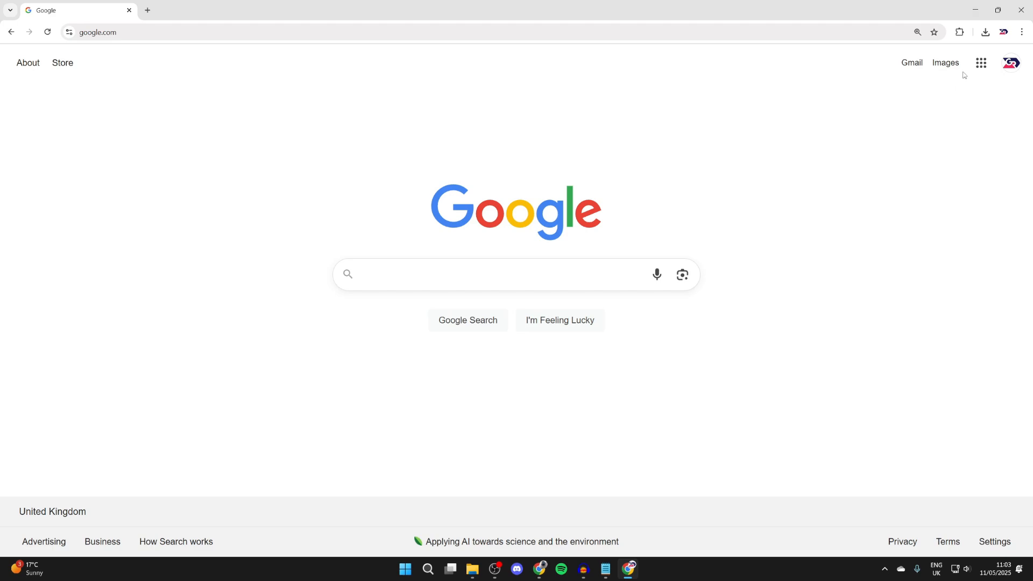
# - Open Google Forms from the Google apps grid and create a blank form
pyautogui.click(980, 62)
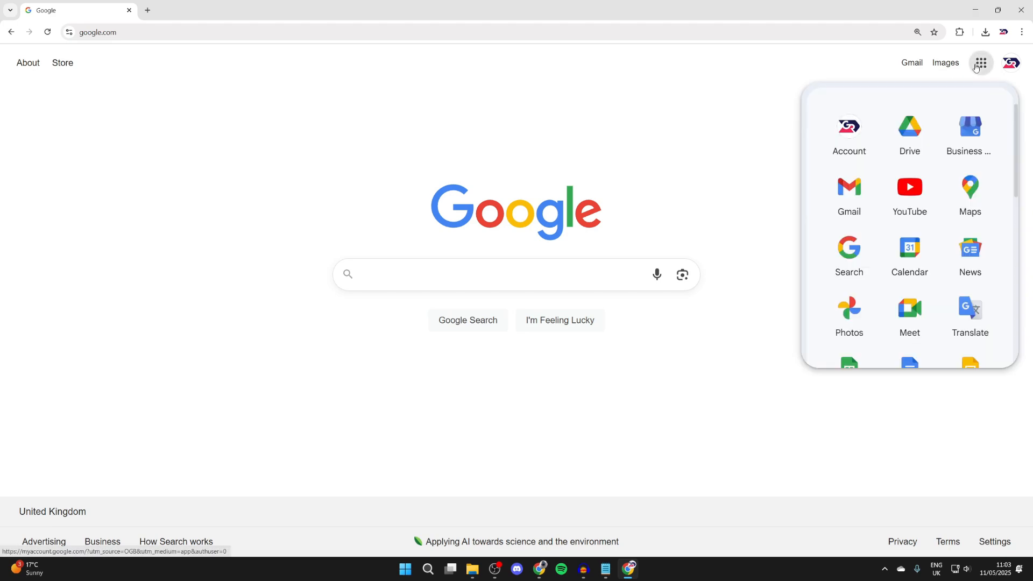
pyautogui.scroll(-3)
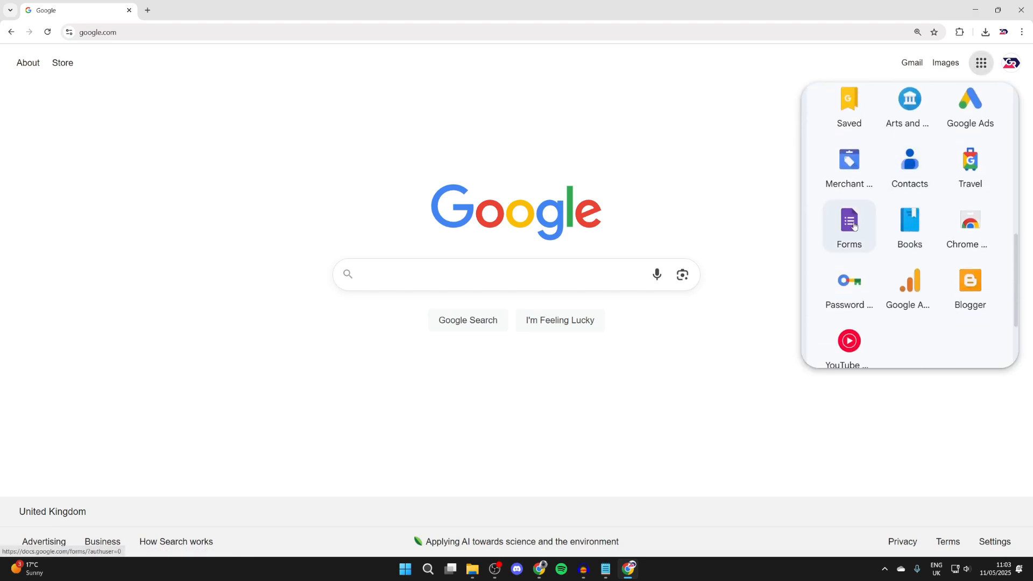
pyautogui.click(848, 224)
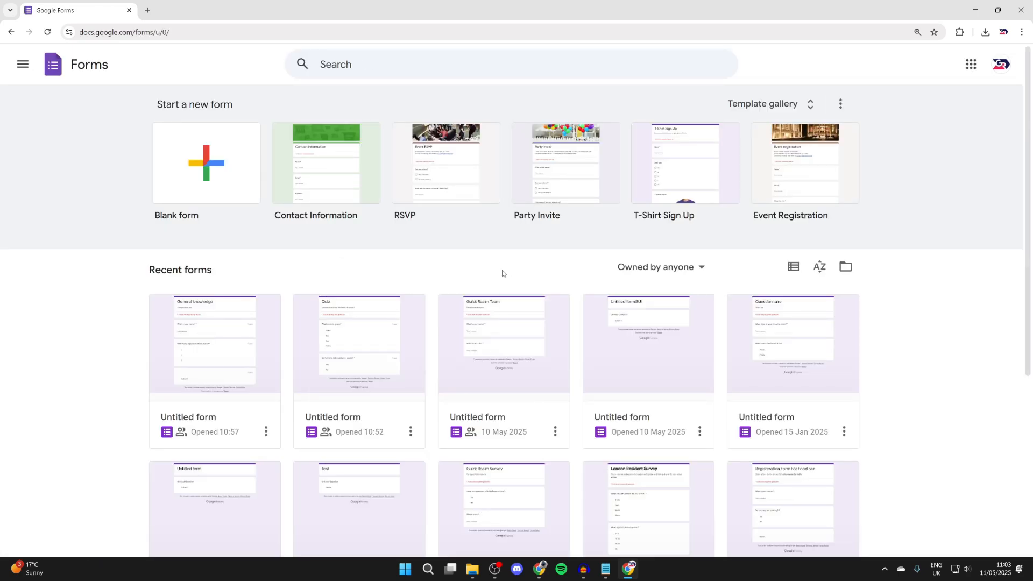
pyautogui.click(206, 162)
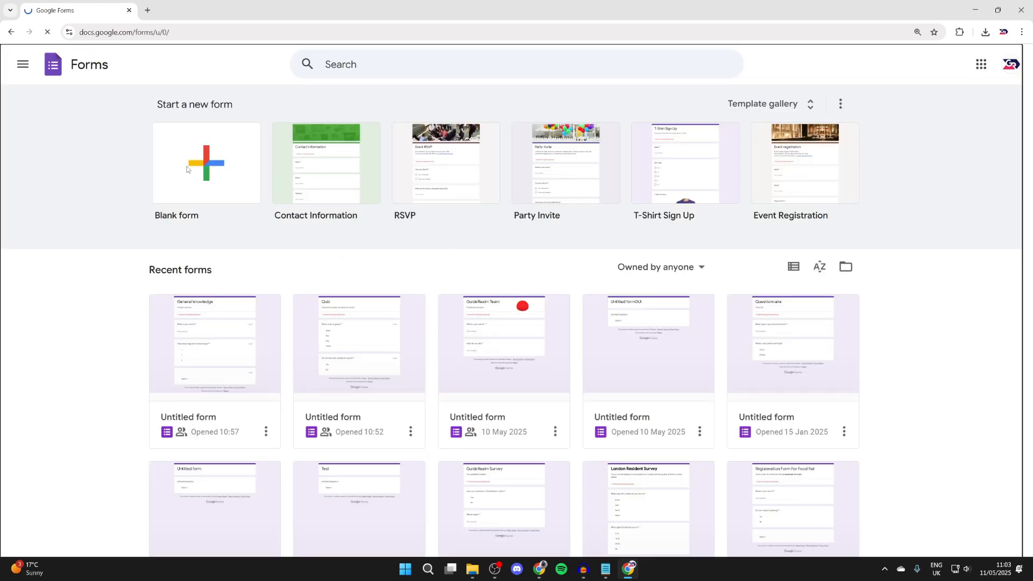
pyautogui.click(205, 164)
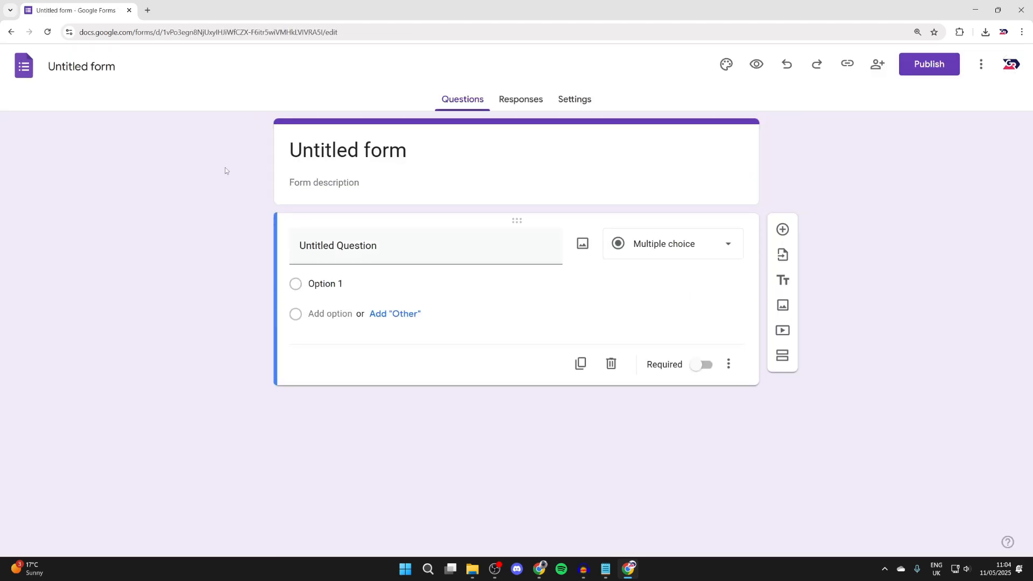
# - Select the form title field to start renaming the untitled form
pyautogui.click(347, 150)
pyautogui.write('This is to collect data.')
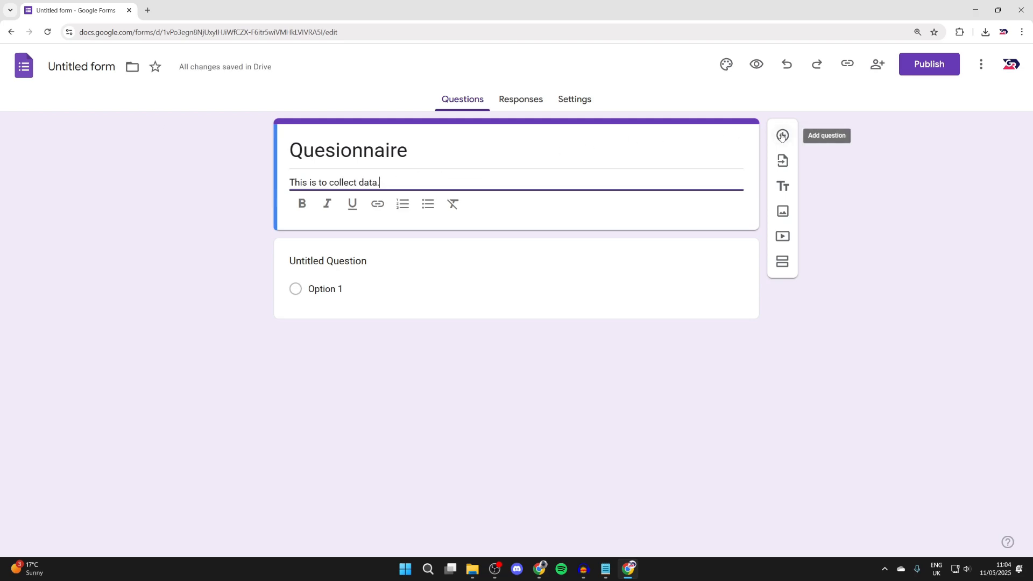
pyautogui.moveTo(776, 169)
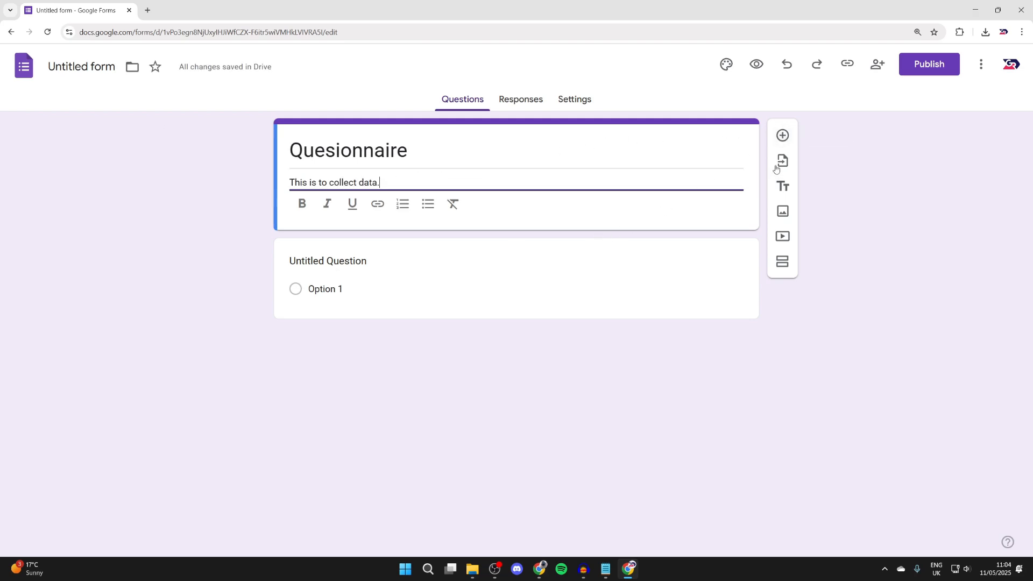
pyautogui.moveTo(782, 187)
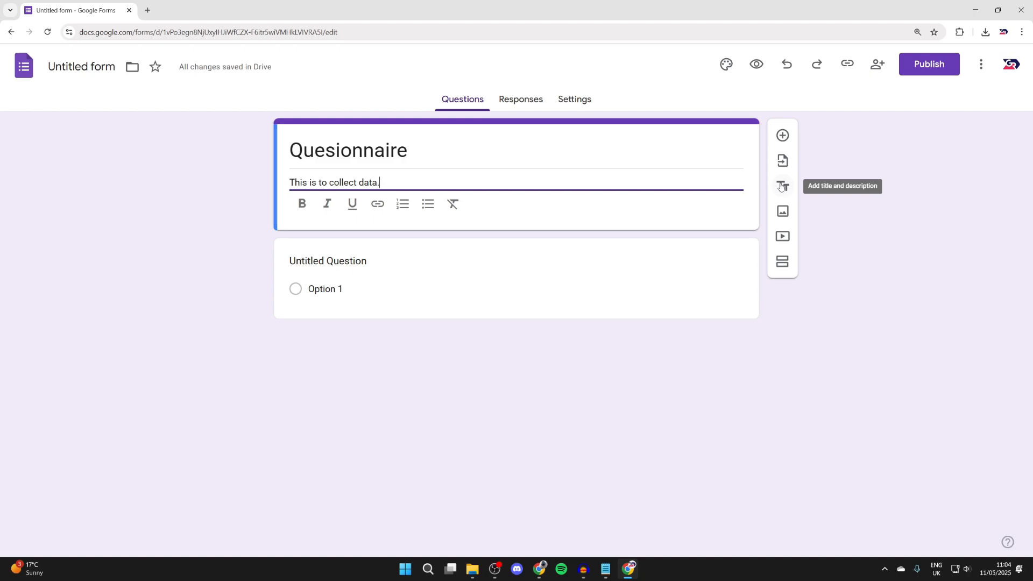
pyautogui.moveTo(782, 211)
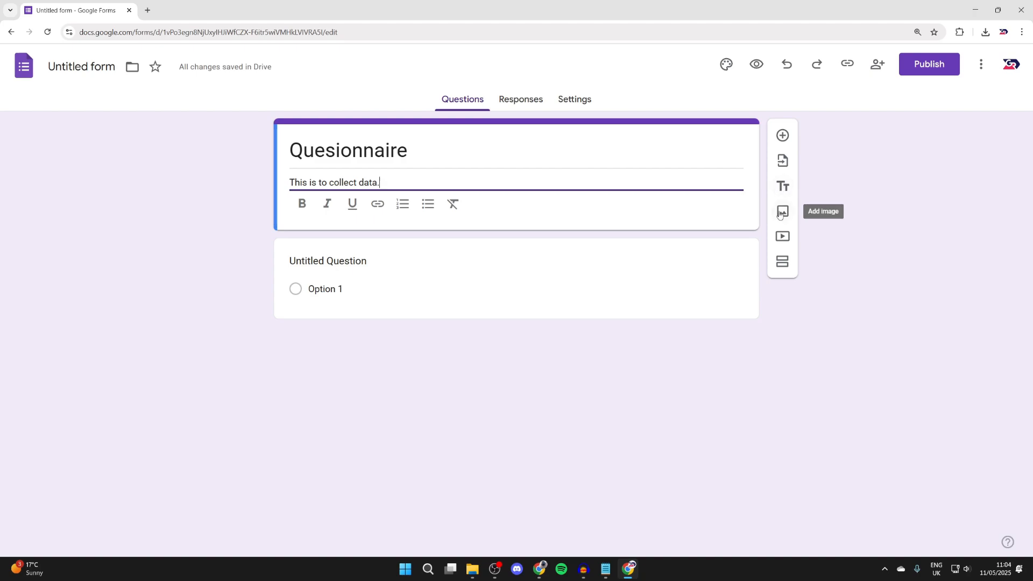
pyautogui.moveTo(782, 262)
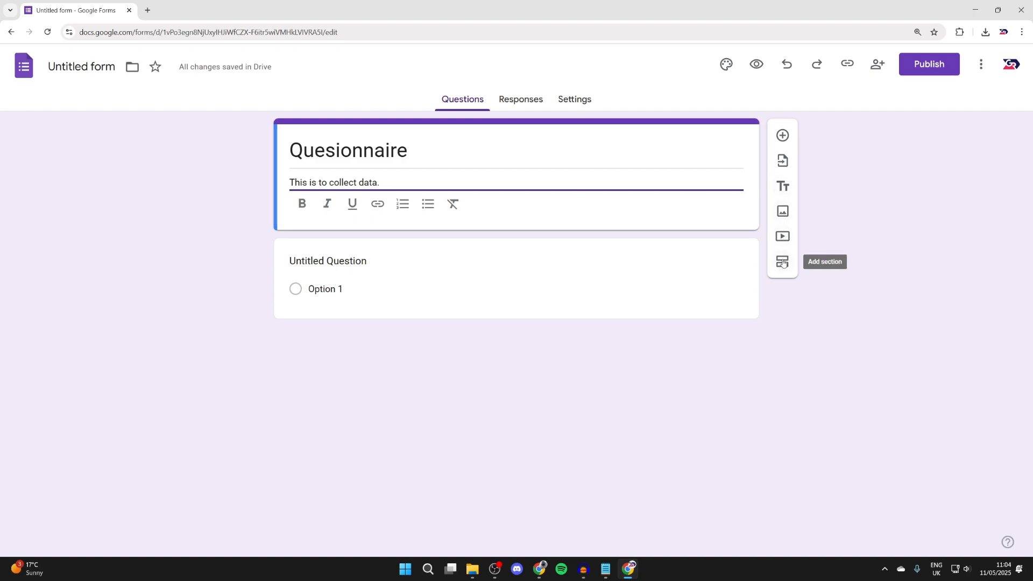
# - Rename the first question to 'What's your name' and make it a short-answer question
pyautogui.click(327, 260)
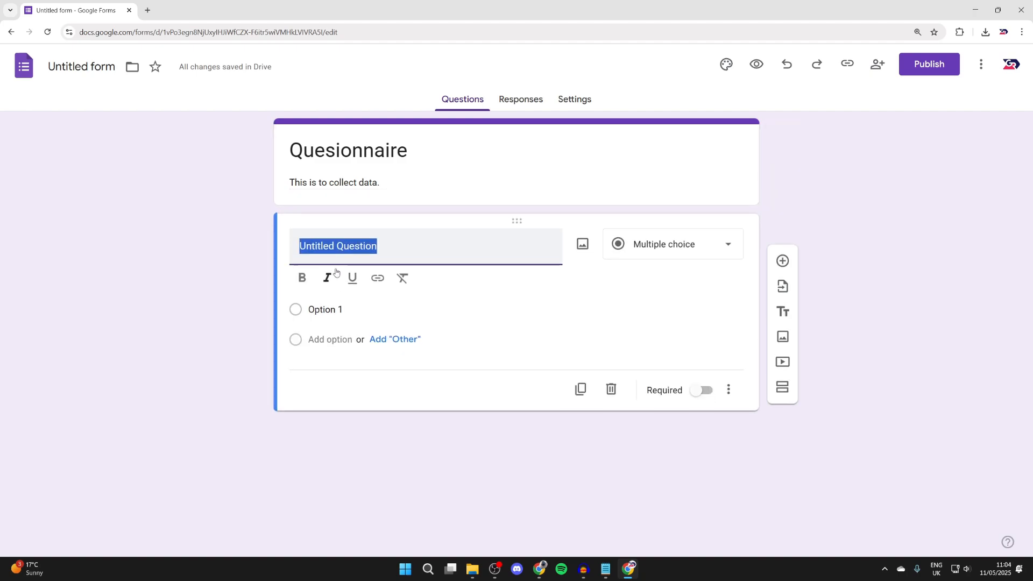
pyautogui.write('WHat')
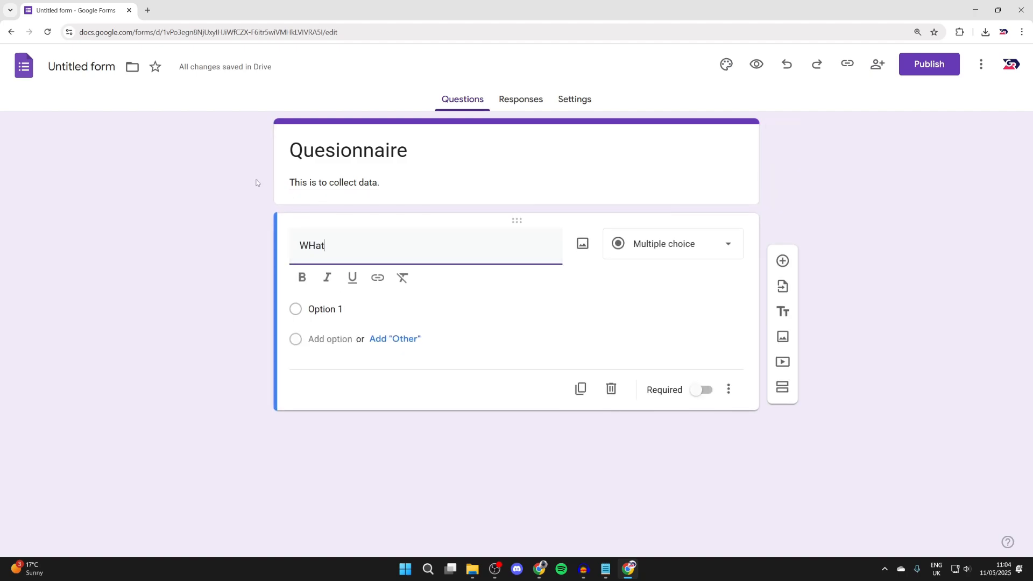
pyautogui.write("'s your name")
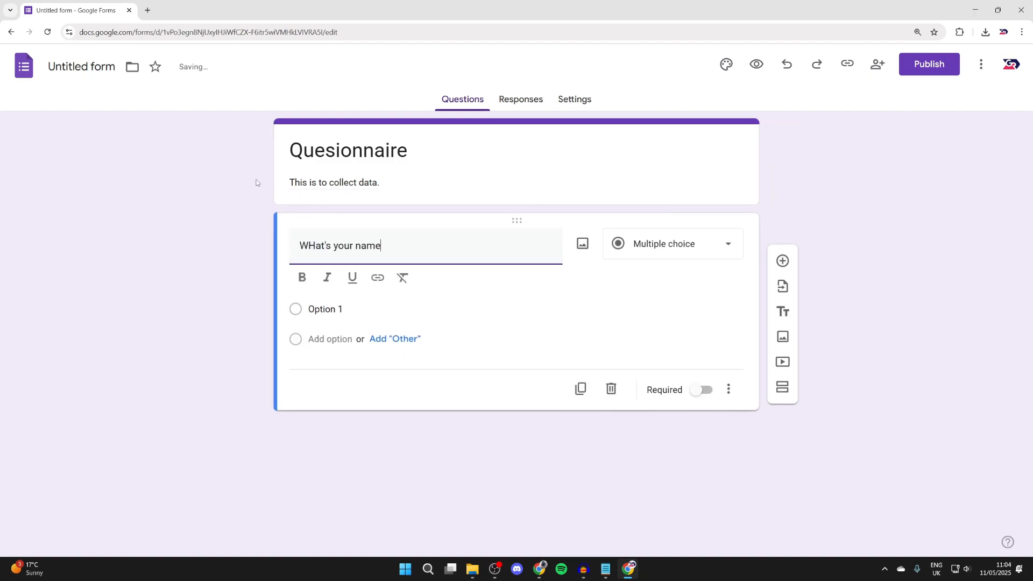
pyautogui.click(672, 243)
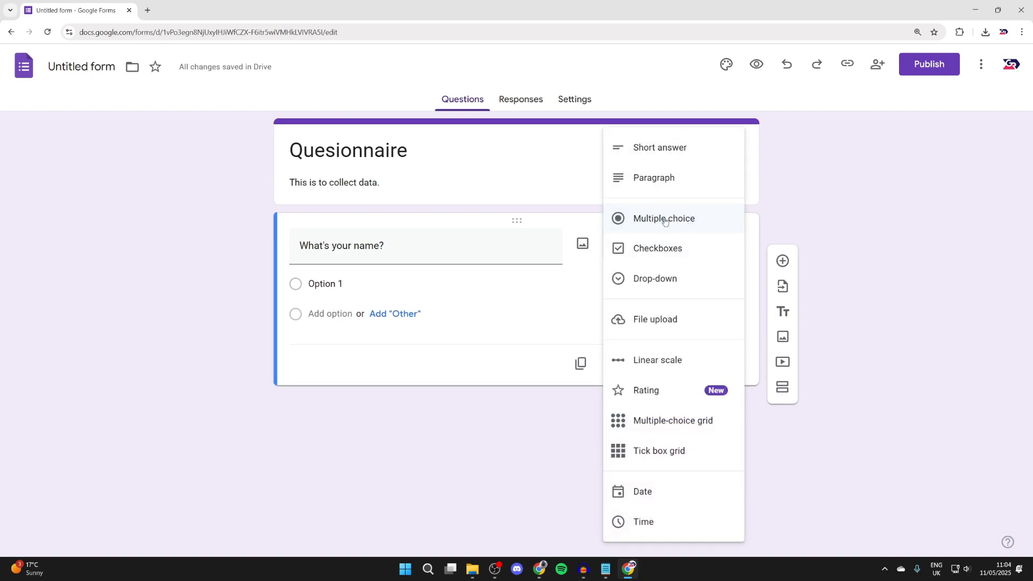
pyautogui.click(659, 147)
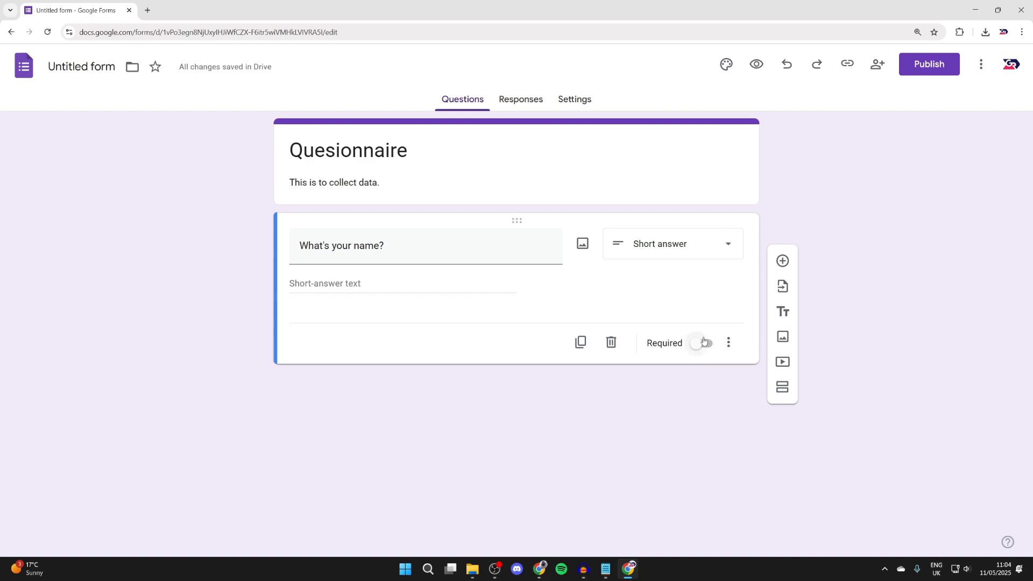
# - Mark the name question required and add a new question below it
pyautogui.click(704, 343)
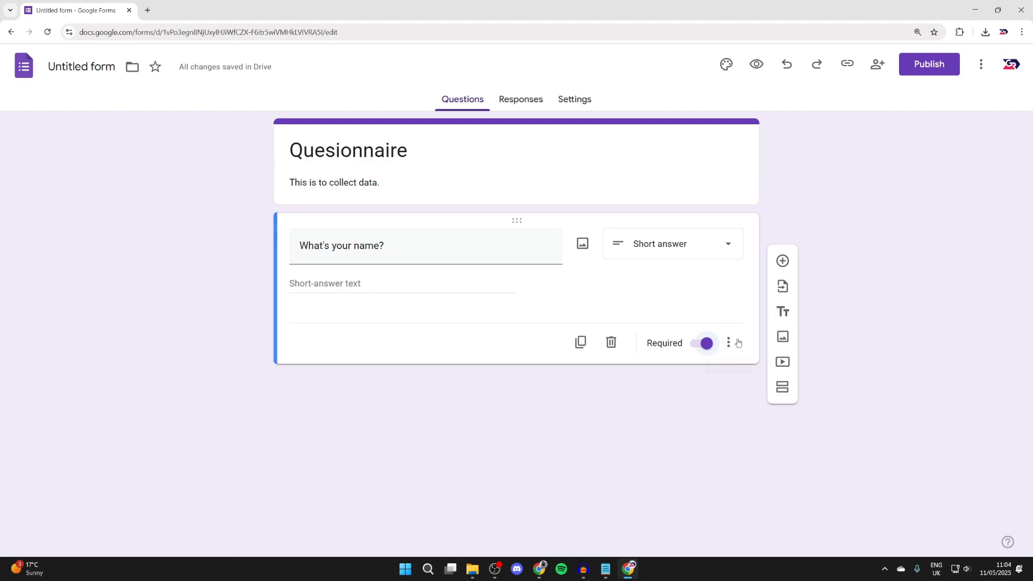
pyautogui.click(728, 343)
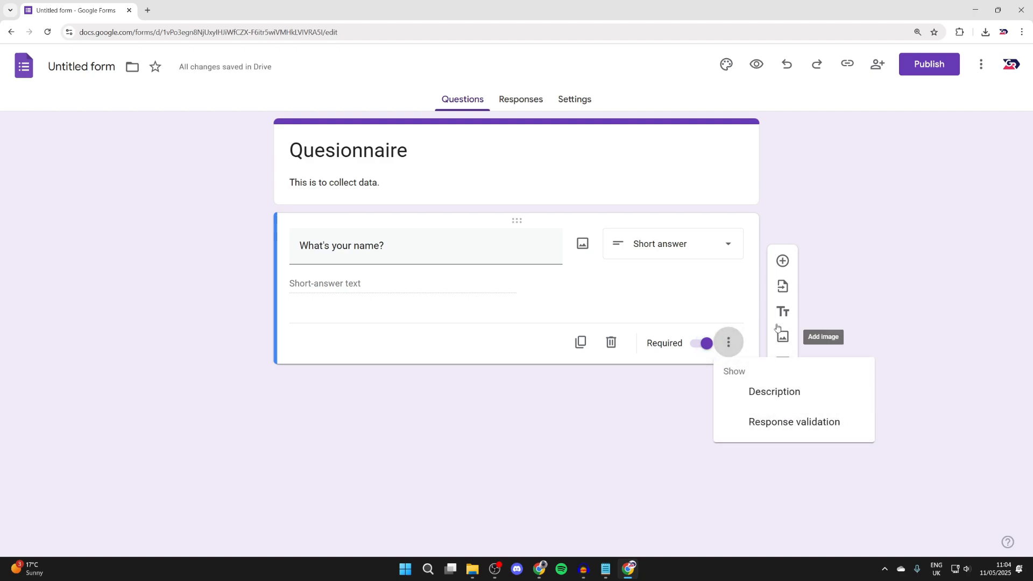
pyautogui.click(782, 260)
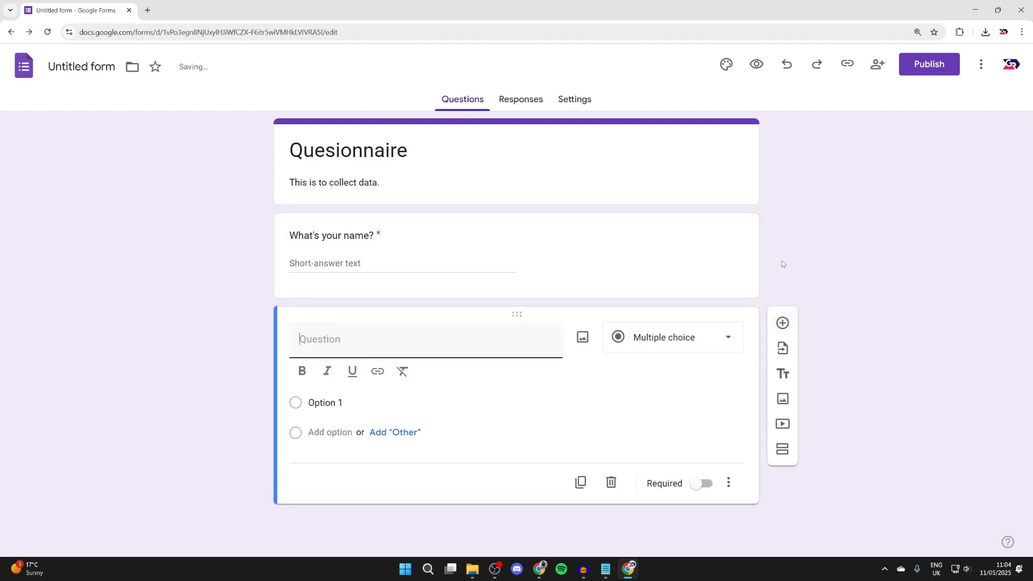
# - Add the required multiple-choice question 'Do you like drinking water?' with Yes and No answers
pyautogui.write('Do you like drinking water?')
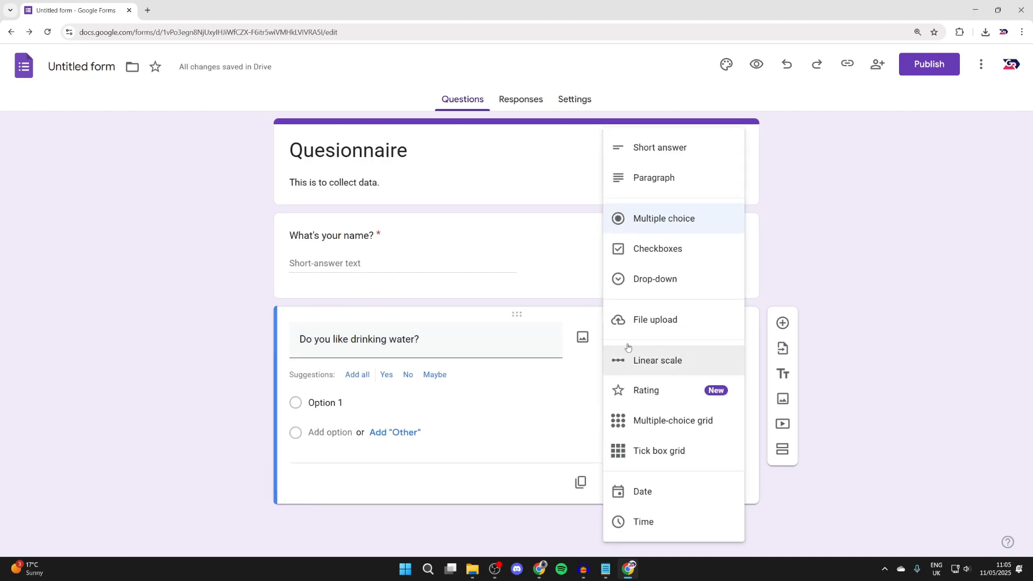
pyautogui.moveTo(673, 253)
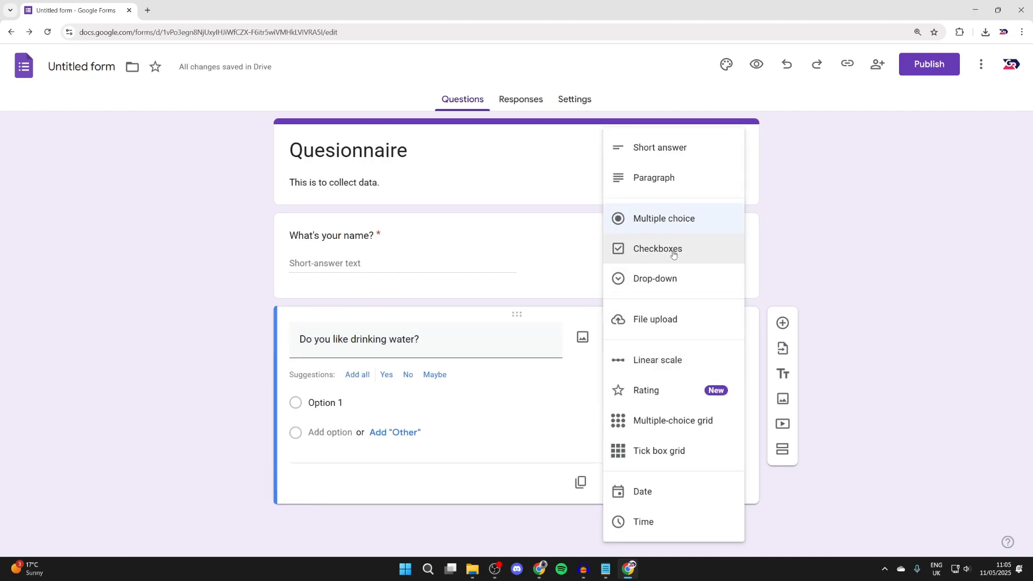
pyautogui.click(665, 218)
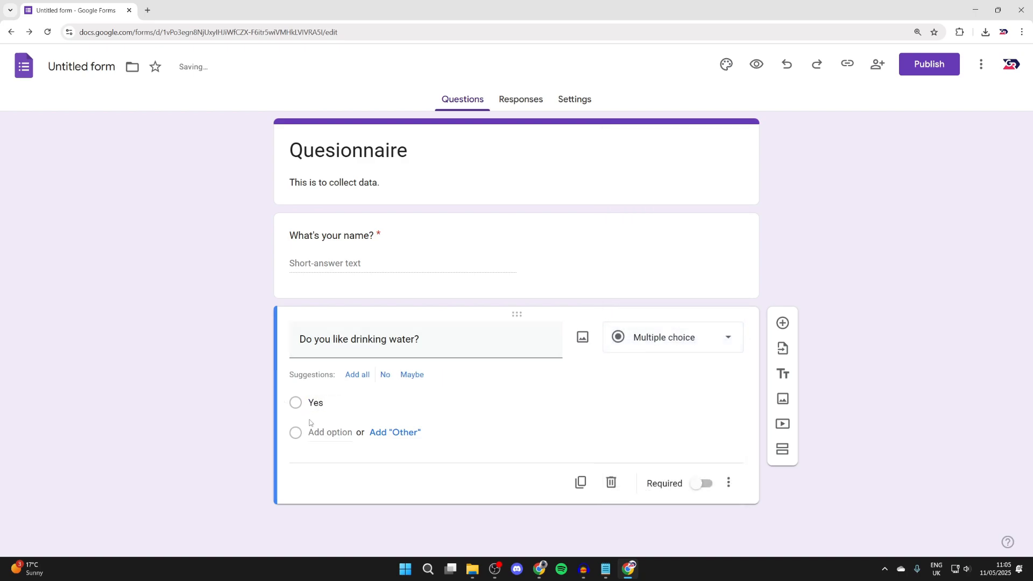
pyautogui.click(385, 375)
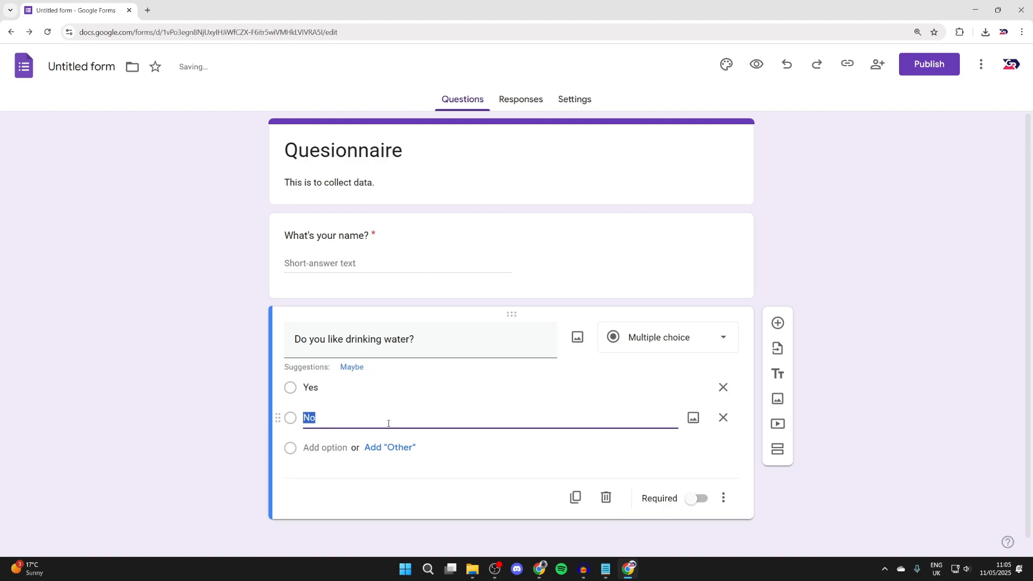
pyautogui.click(698, 499)
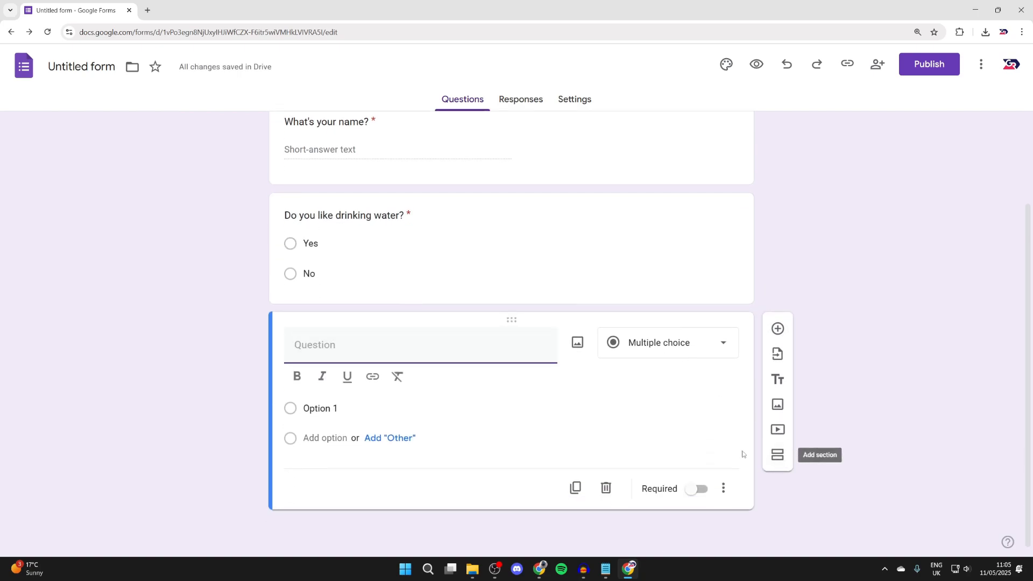
pyautogui.scroll(3)
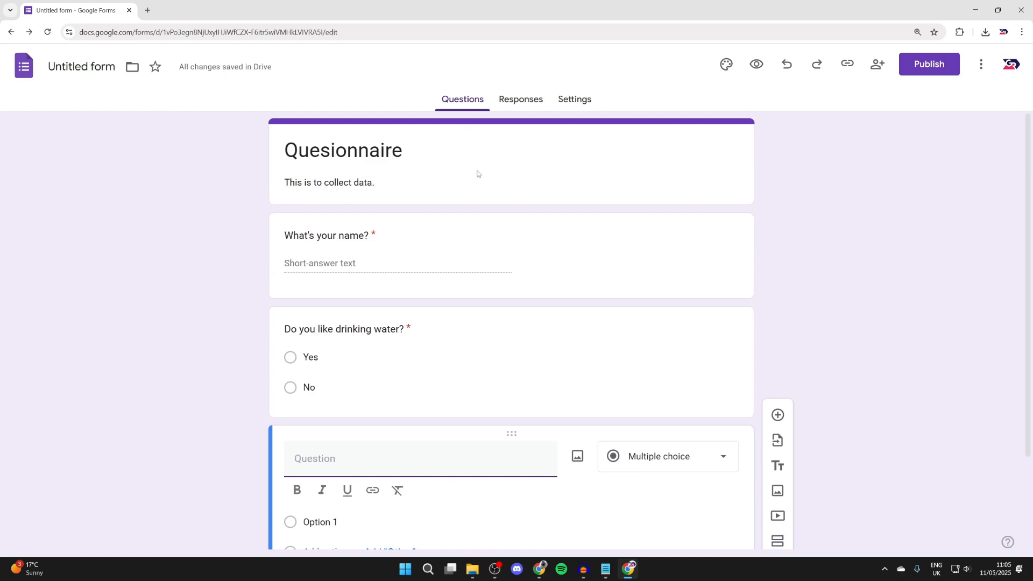
pyautogui.moveTo(453, 200)
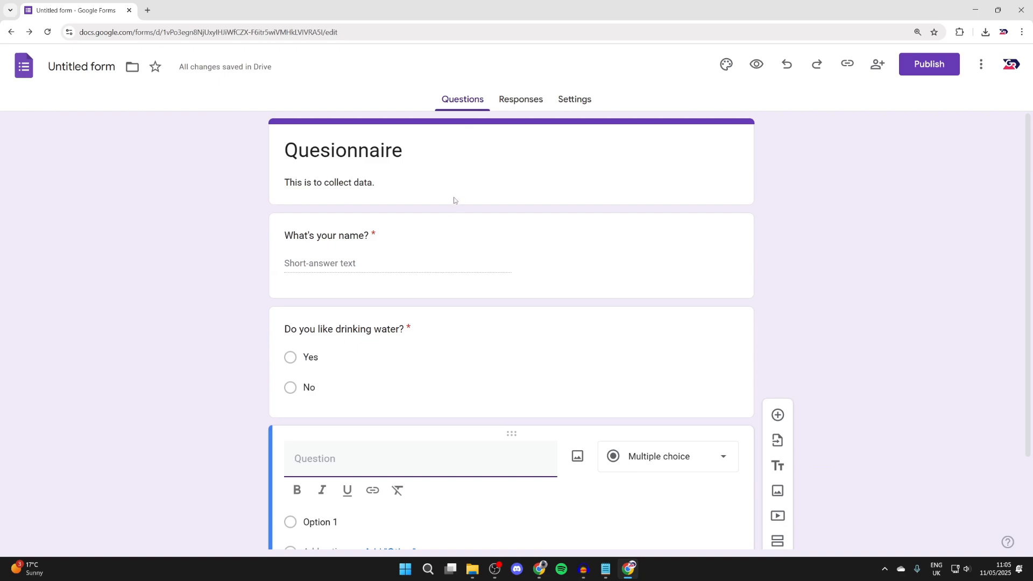
pyautogui.moveTo(928, 64)
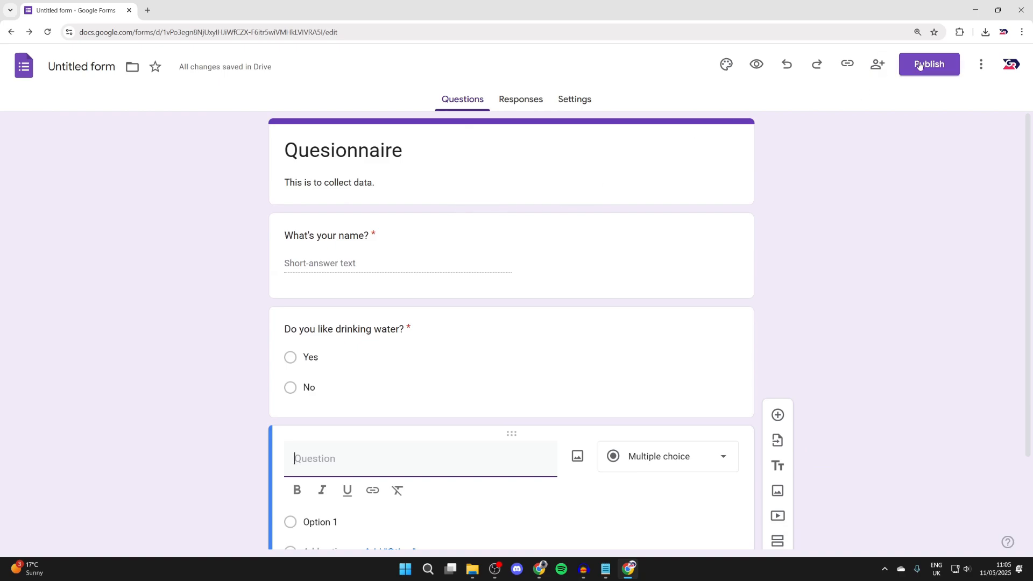
# - Publish the Quesionnaire form and confirm in the Publish form dialog
pyautogui.click(929, 64)
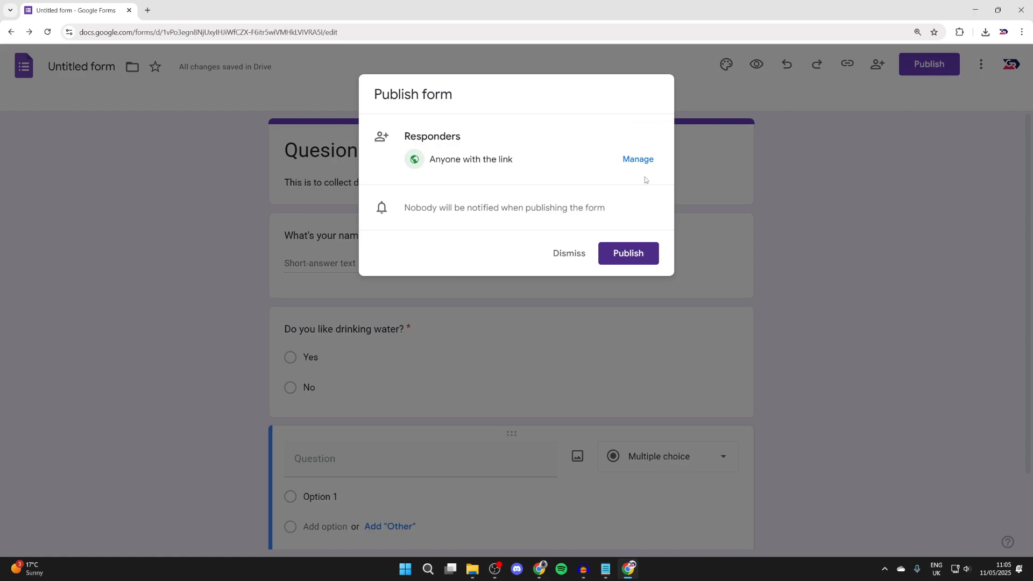
pyautogui.moveTo(638, 159)
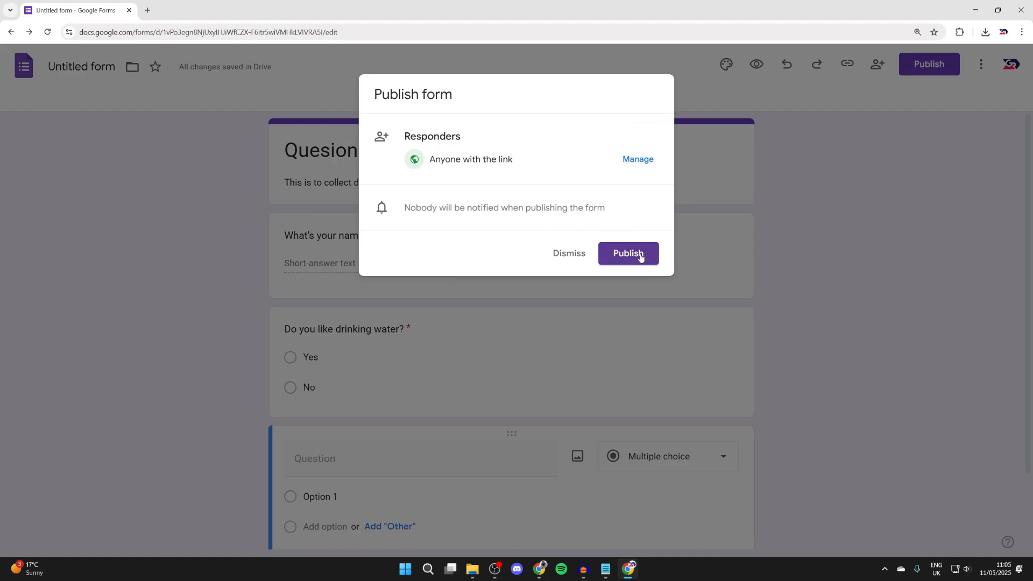
pyautogui.click(627, 253)
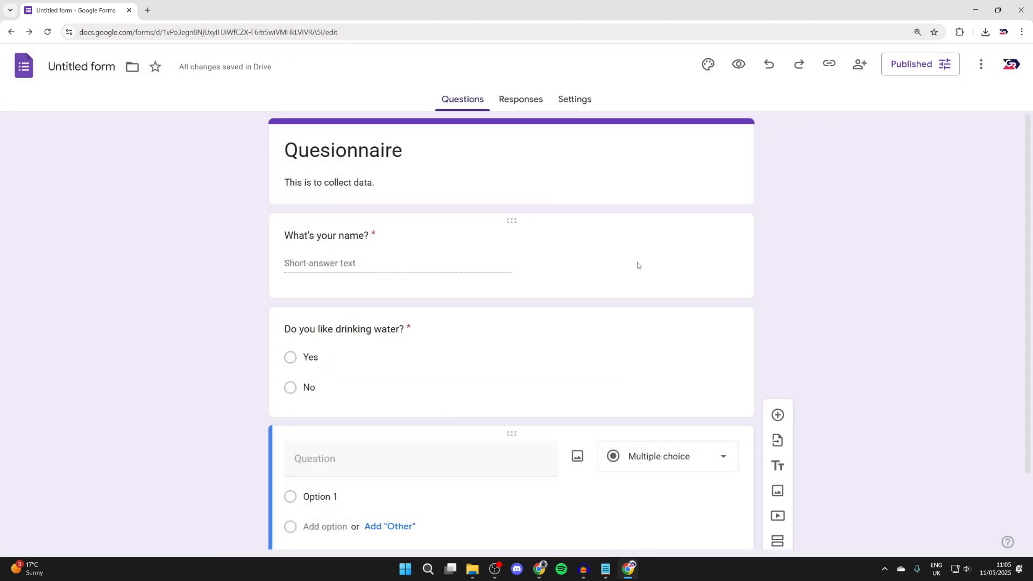
pyautogui.moveTo(829, 64)
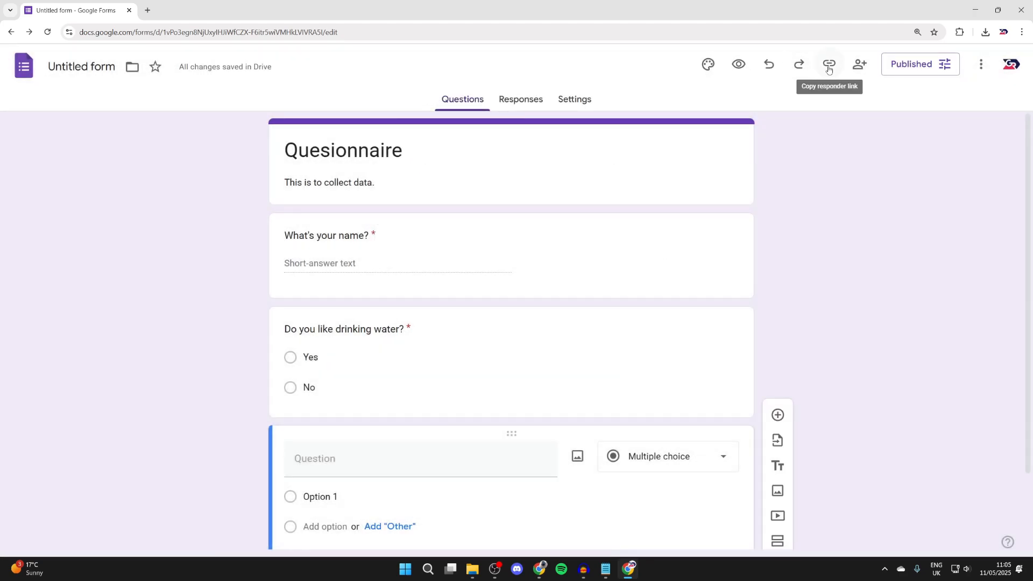
# - Copy the shortened responder link, then view the empty Responses and open Settings
pyautogui.click(828, 64)
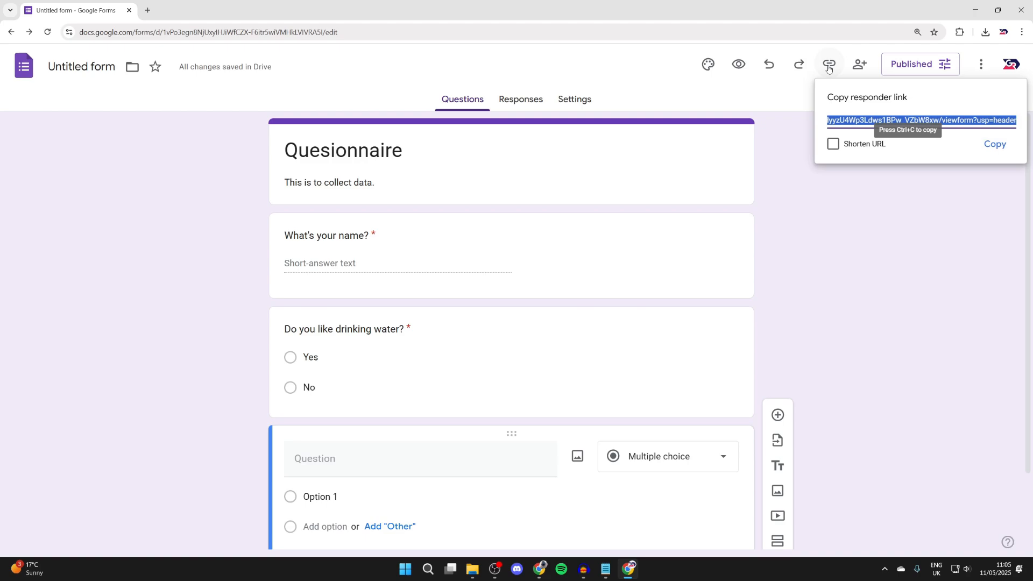
pyautogui.click(833, 144)
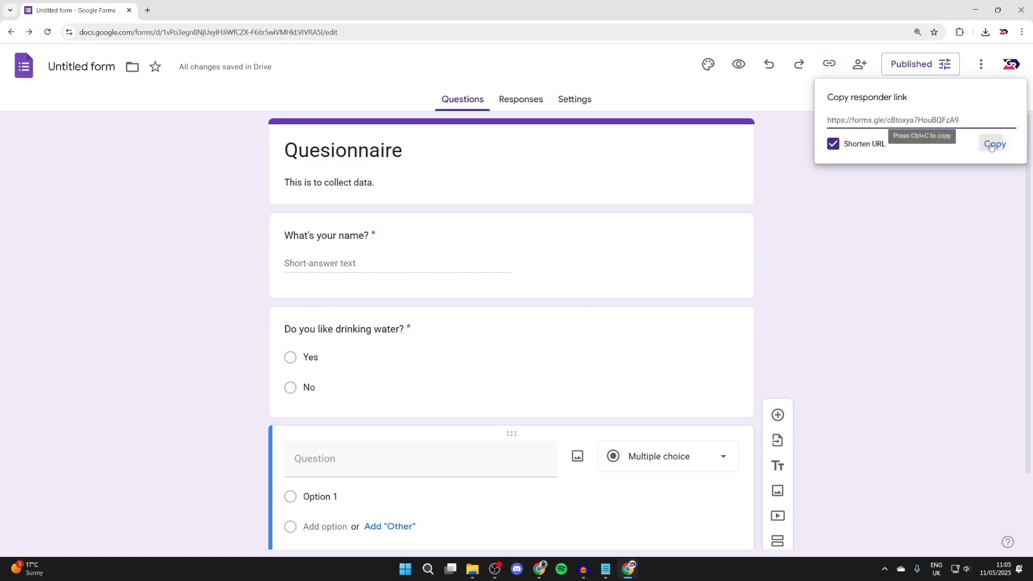
pyautogui.click(994, 145)
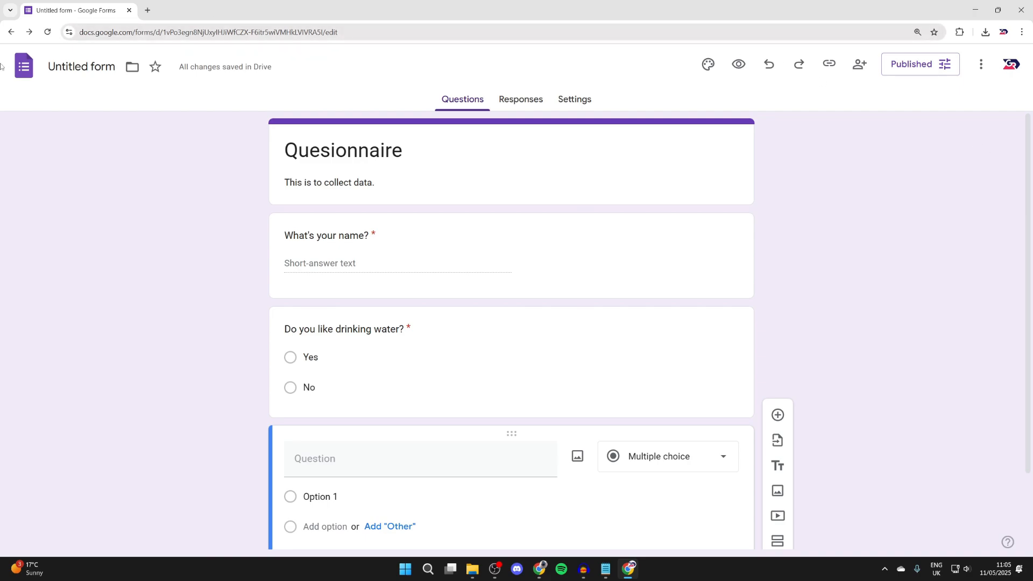
pyautogui.moveTo(520, 99)
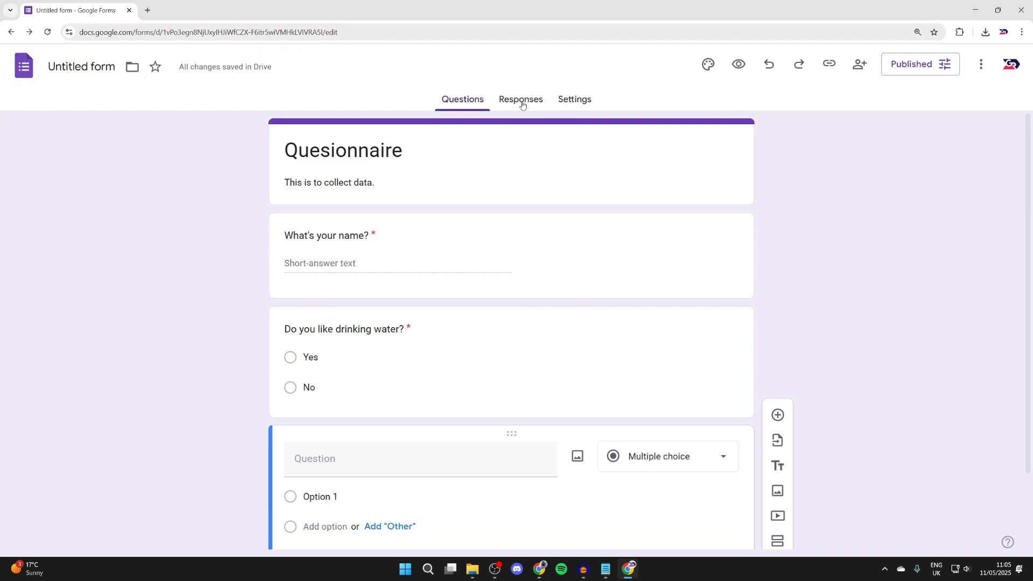
pyautogui.click(520, 100)
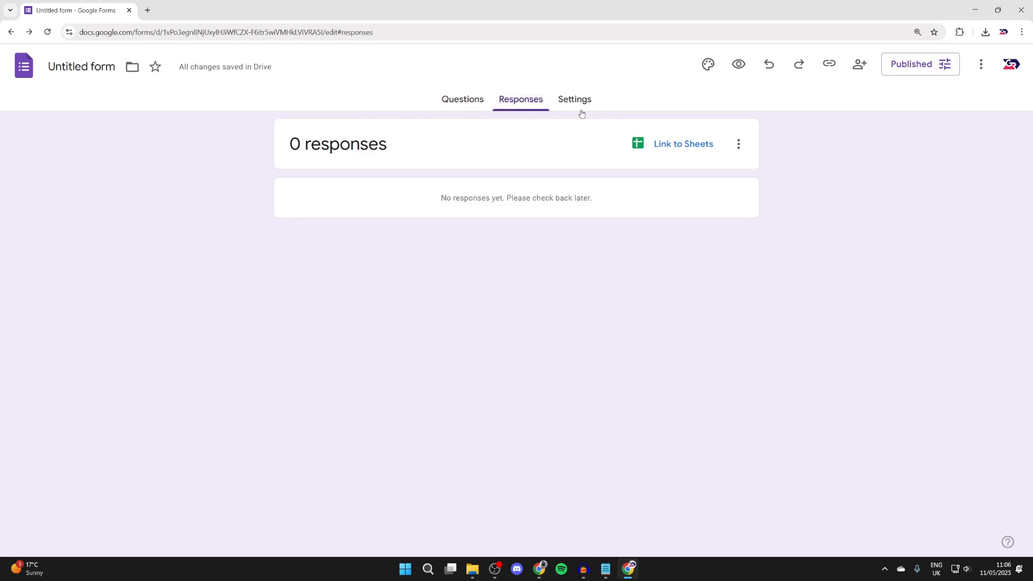
pyautogui.click(575, 99)
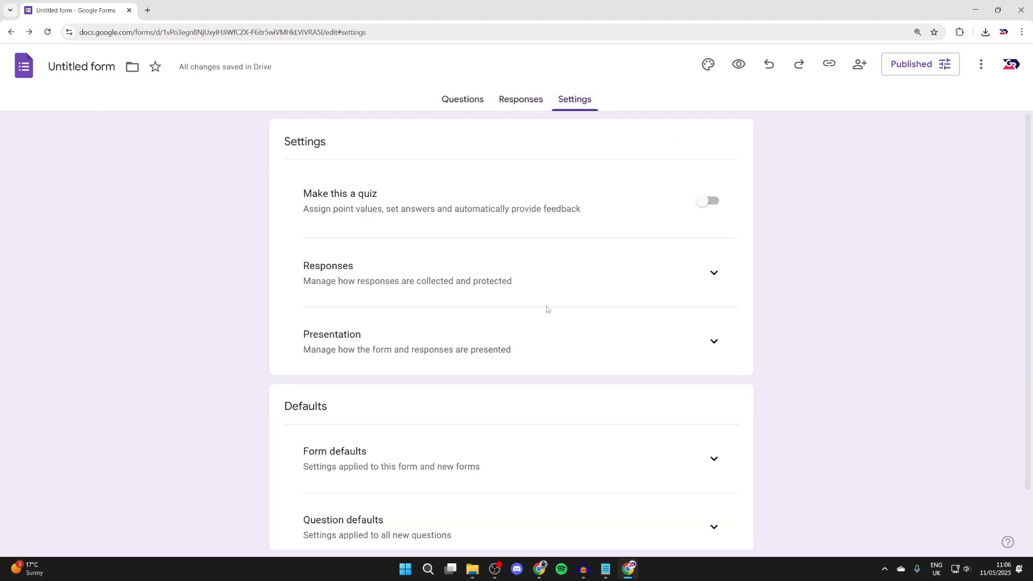